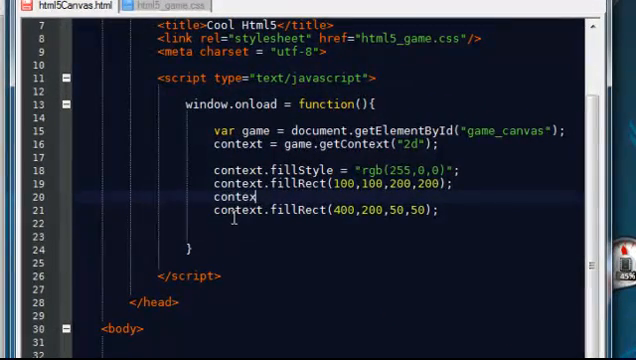
Step: Add context.fillStyle = "rgb(0,0,255)"; before the second fillRect call
text(t.fill)
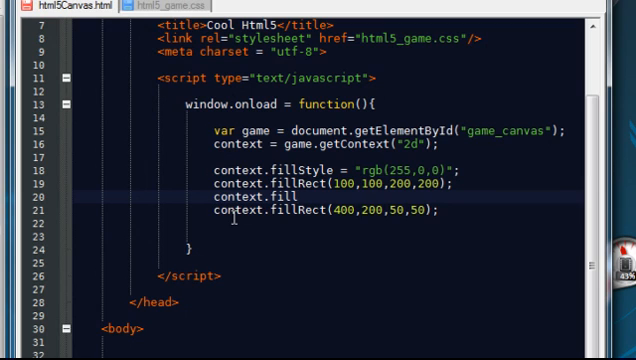
text(Style =)
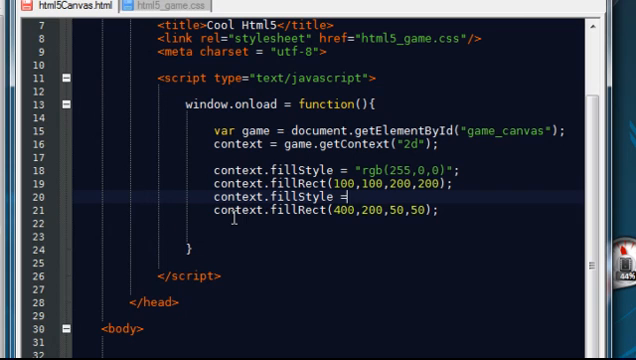
text("")
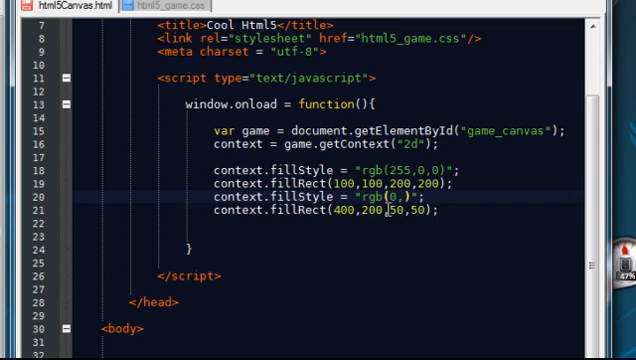
text(0,)
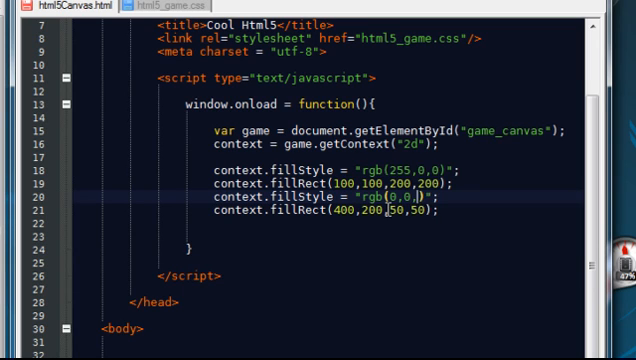
text(255)
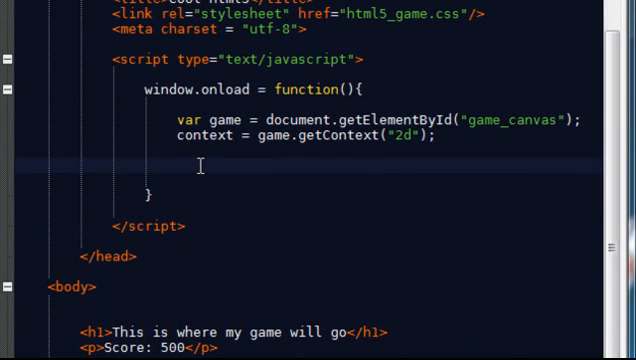
Step: Start a new path with context.beginPath() inside window.onload
click(178, 166)
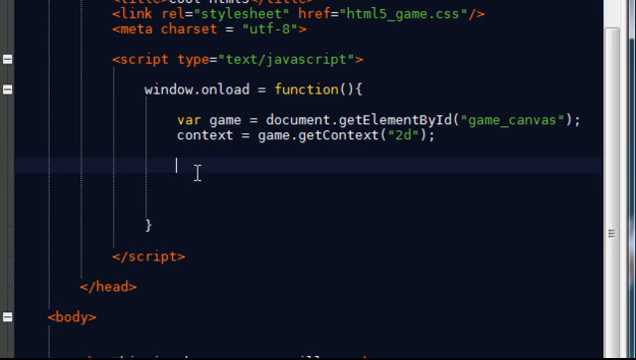
text(contex)
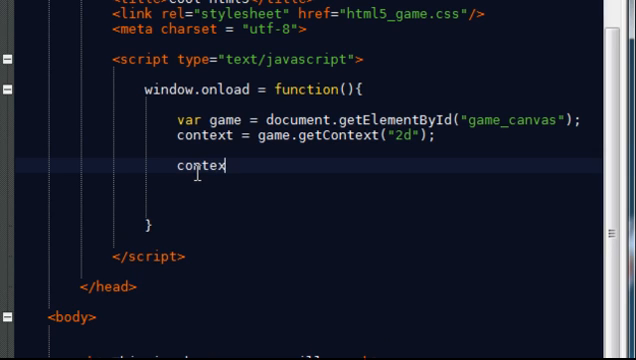
text(t.)
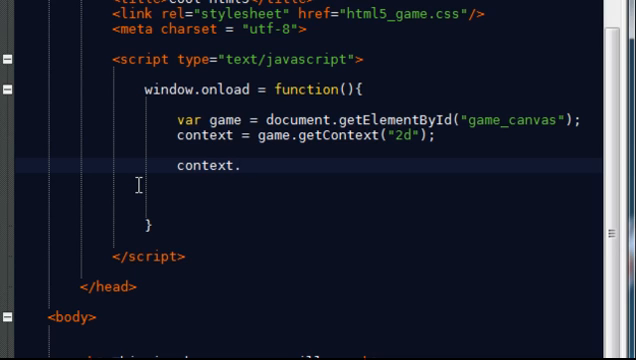
text(begi)
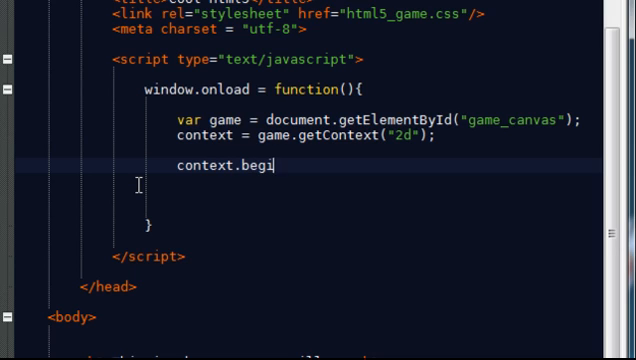
text(nPath)
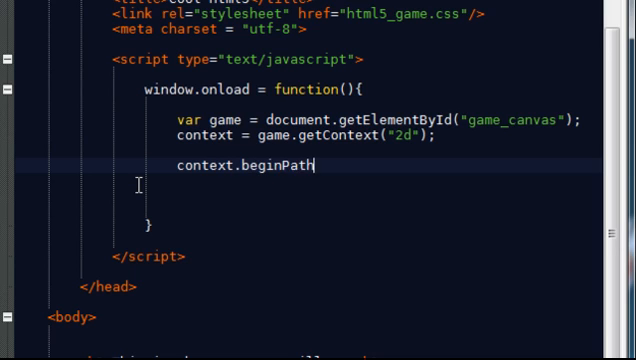
text(();)
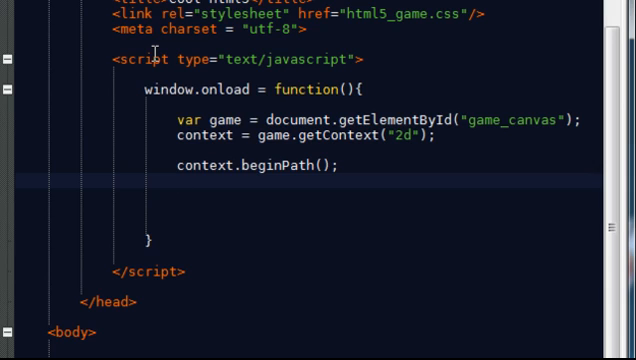
Step: Add context.moveTo(100,100); to move the path to point 100,100
text(context.)
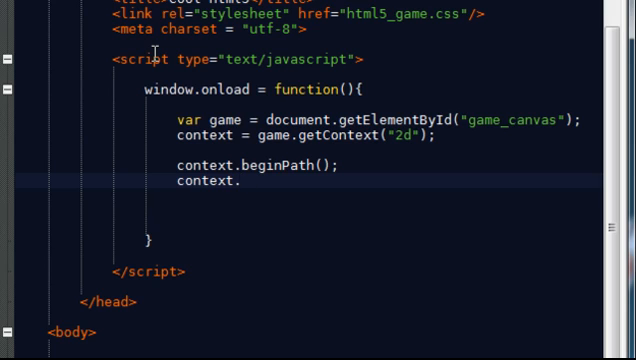
text(mo)
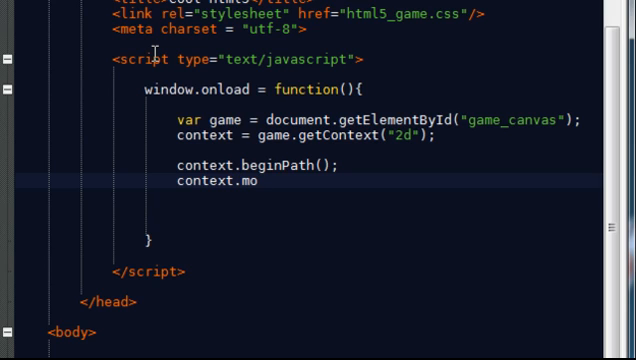
text(ve)
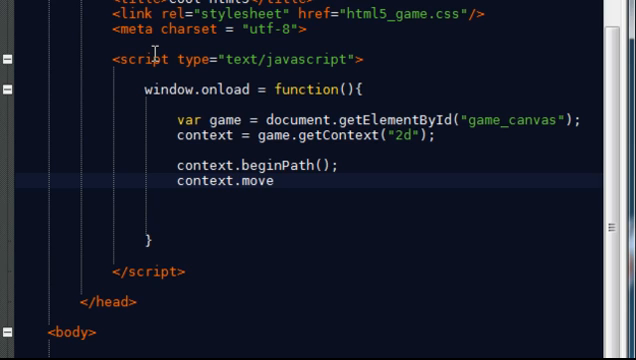
text(To)
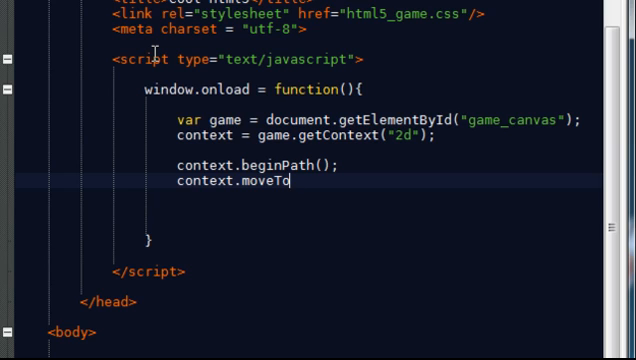
text(();)
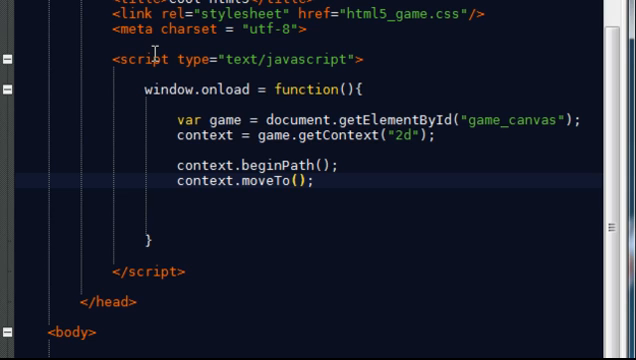
text(100)
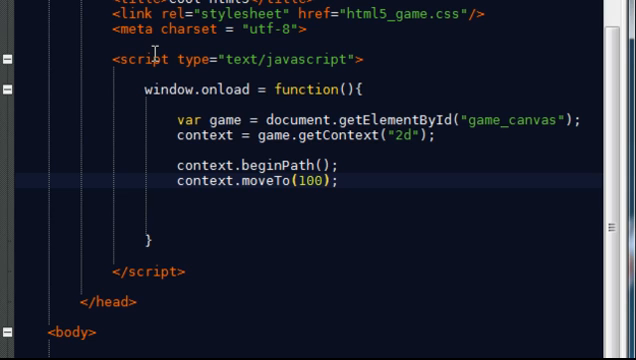
text(,)
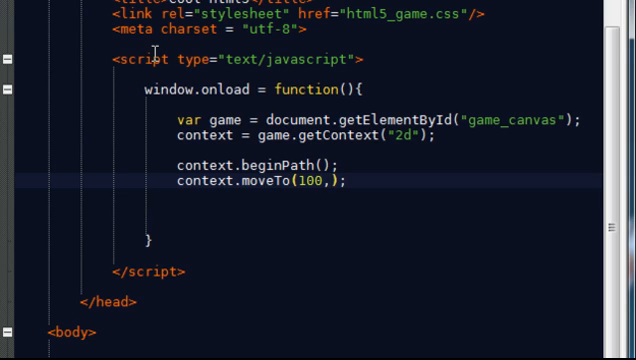
text(100)
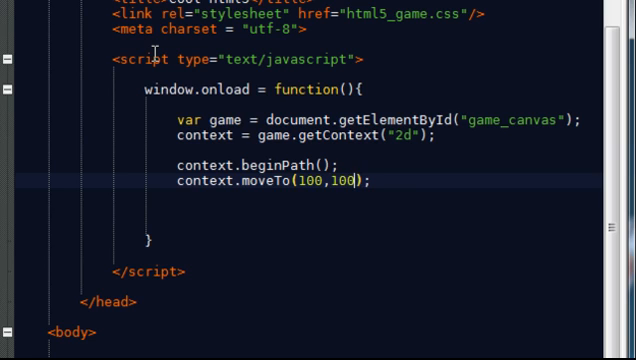
mouse_move(385, 190)
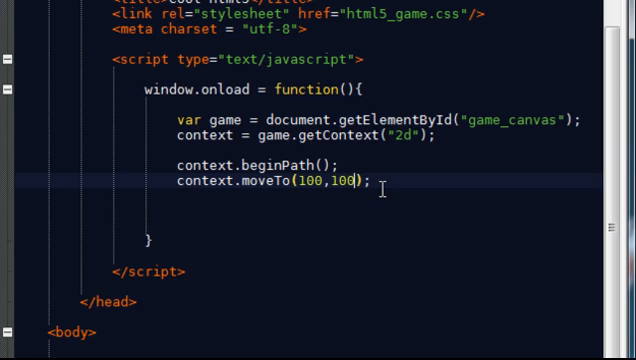
Step: Add an empty context.lineTo(); call with no coordinates yet
text(c)
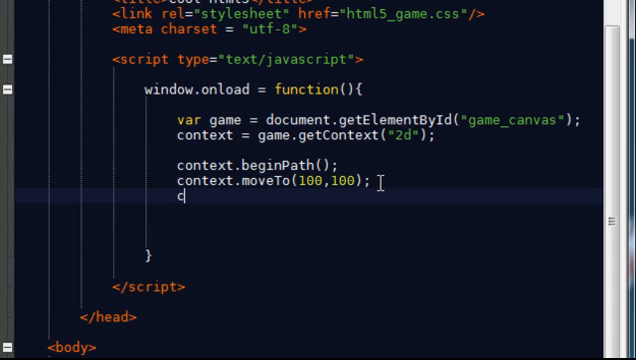
text(ontext)
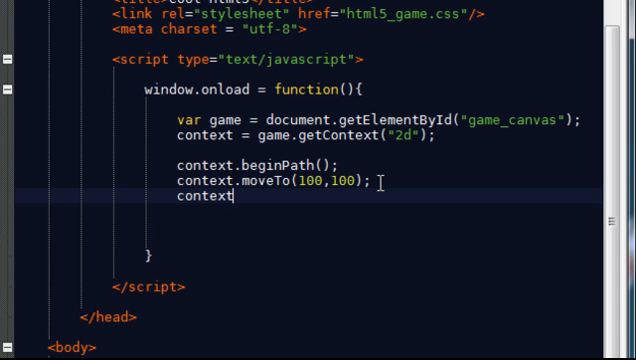
text(.)
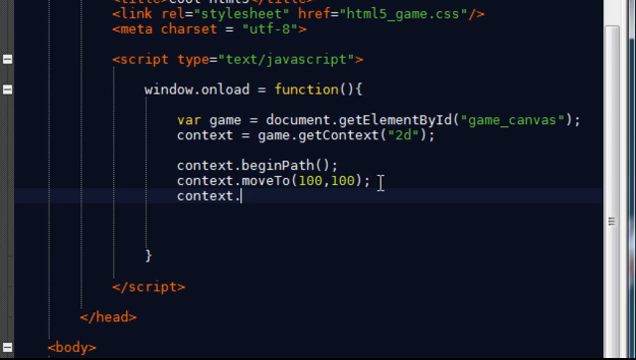
text(l)
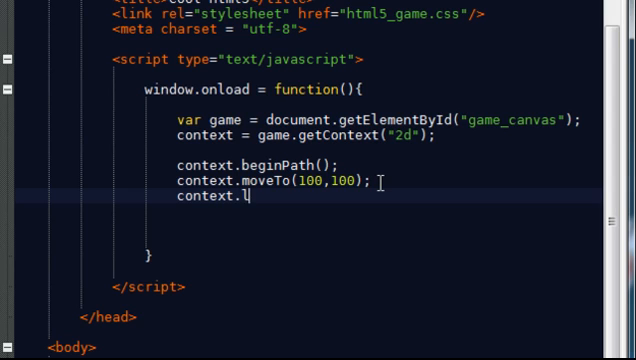
text(ine)
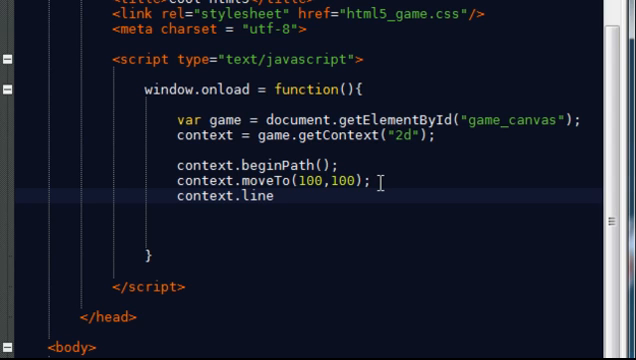
text(To())
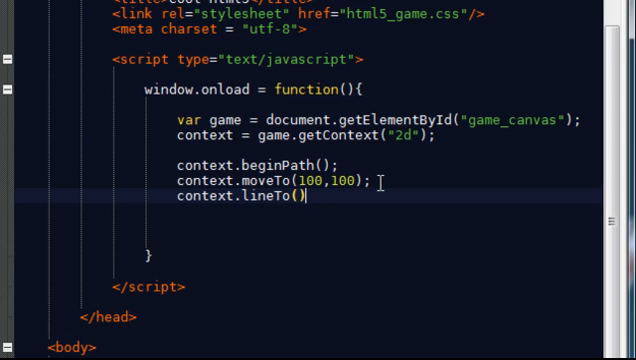
text(;)
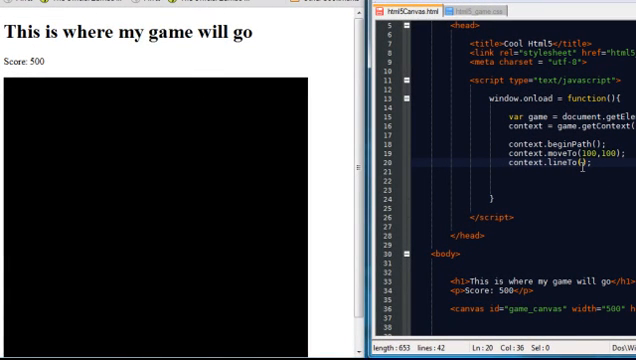
Step: Fill in the lineTo coordinates as 300,100
text(00,)
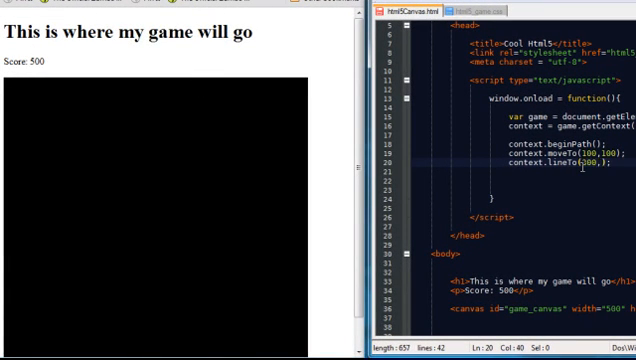
text(100)
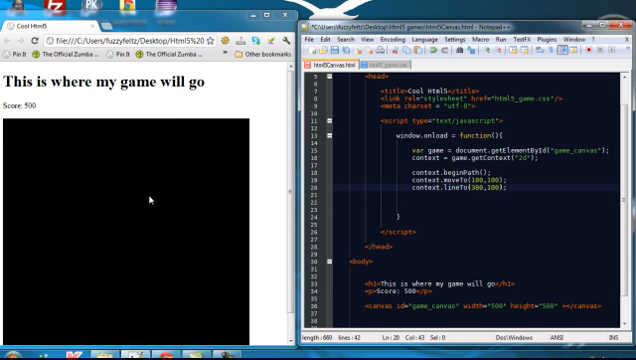
mouse_move(57, 161)
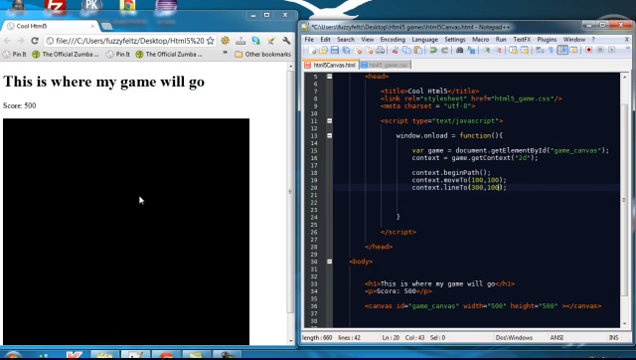
mouse_move(474, 17)
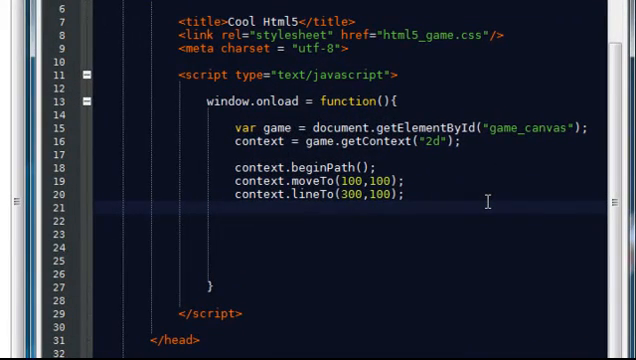
Step: Add context.closePath(); and context.stroke(); below the lineTo call
text(context)
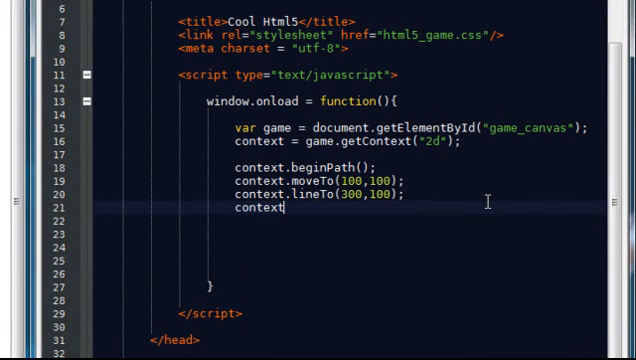
text(.close)
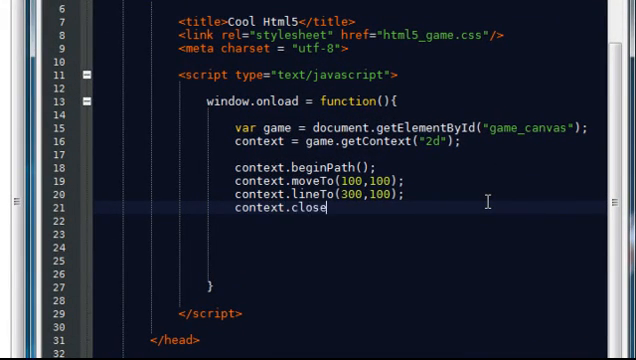
text(Path)
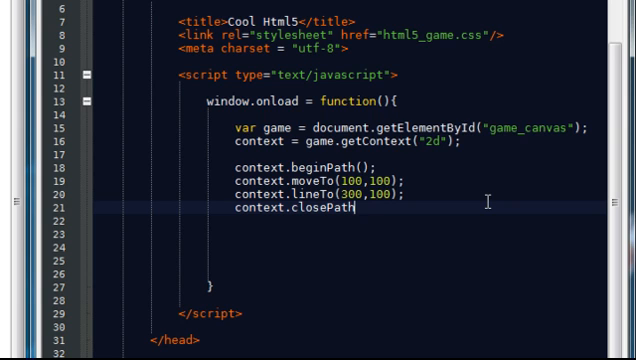
text(();)
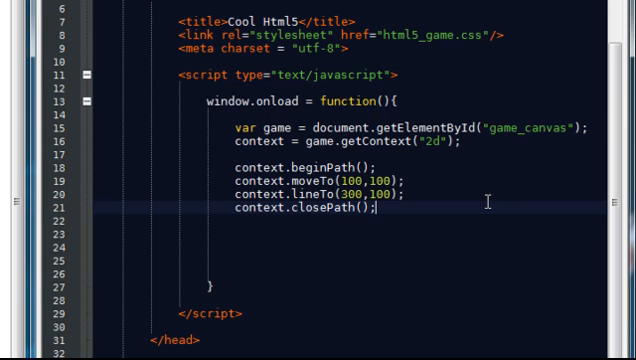
text(cont)
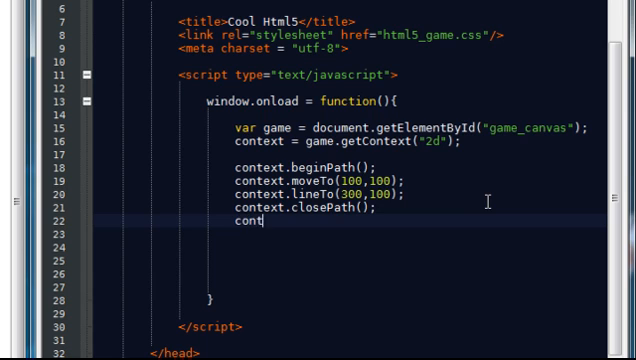
text(ext.)
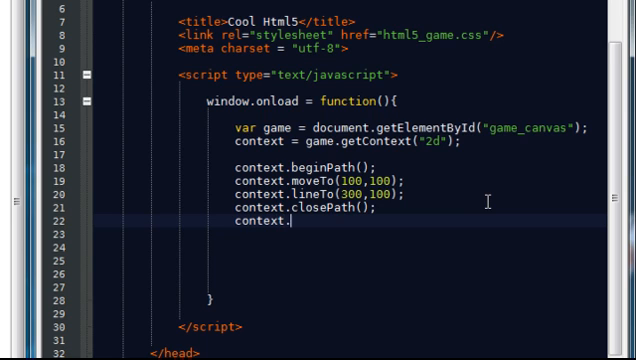
text(s)
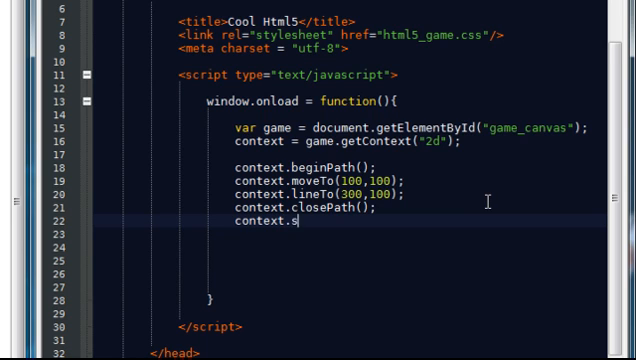
text(troke)
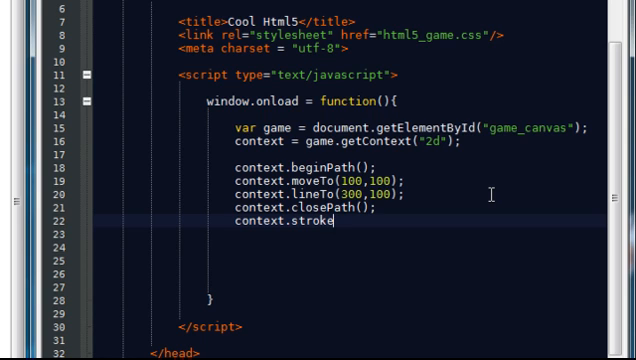
text(();)
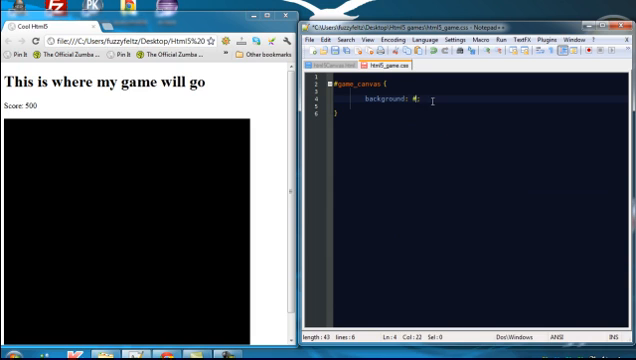
Step: Set the #game_canvas background to #fff and return to html5Canvas.html
text(#fff)
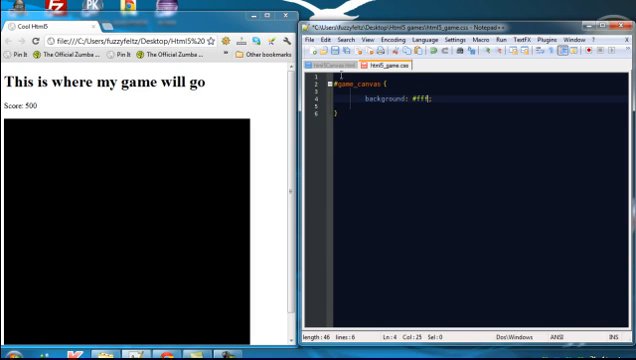
click(335, 63)
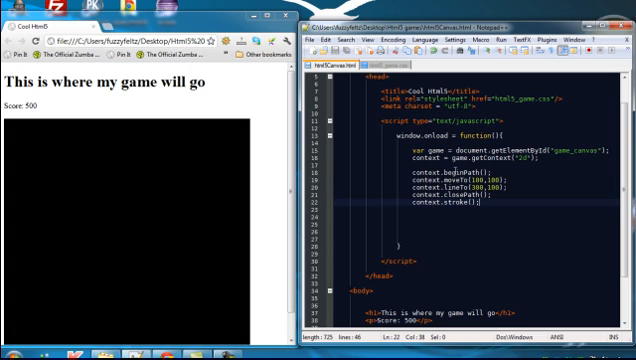
mouse_move(210, 73)
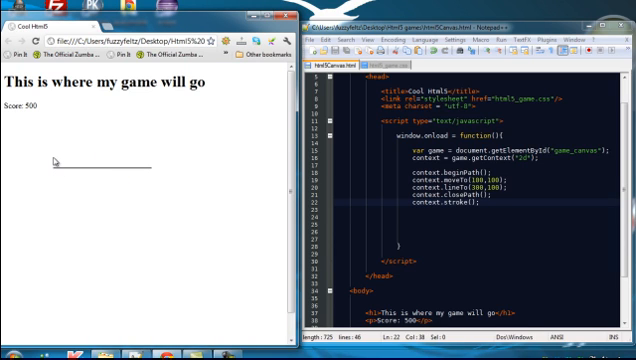
mouse_move(88, 215)
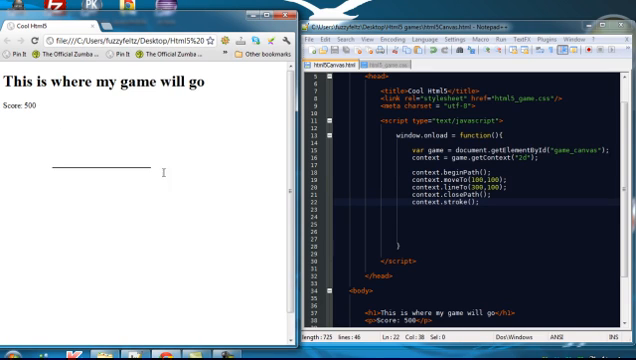
mouse_move(114, 183)
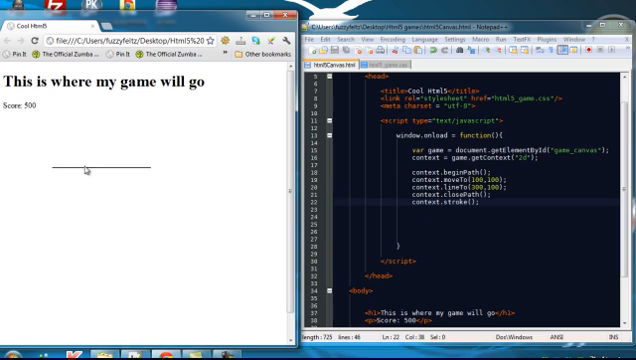
mouse_move(16, 117)
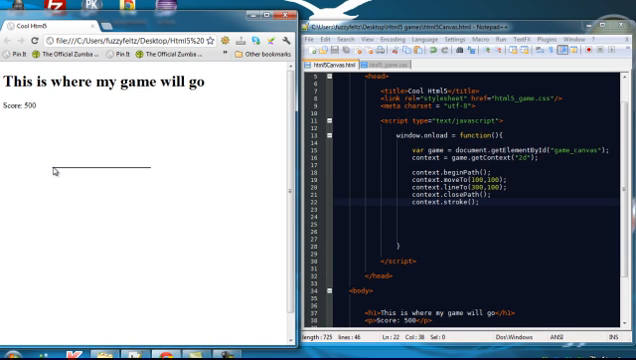
mouse_move(145, 172)
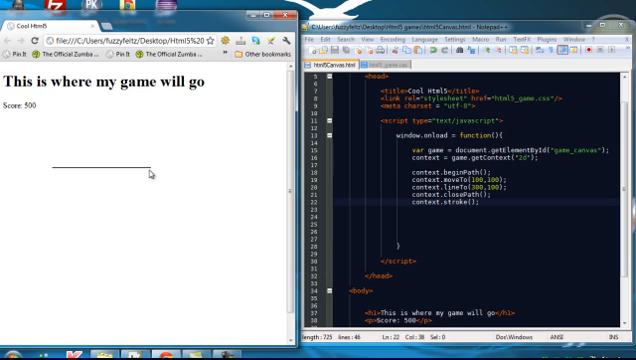
mouse_move(35, 110)
text(4)
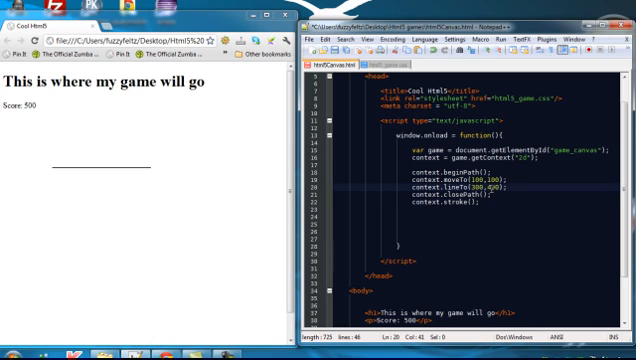
mouse_move(128, 147)
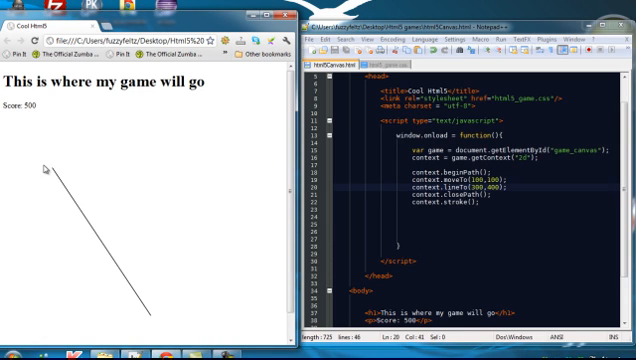
mouse_move(52, 176)
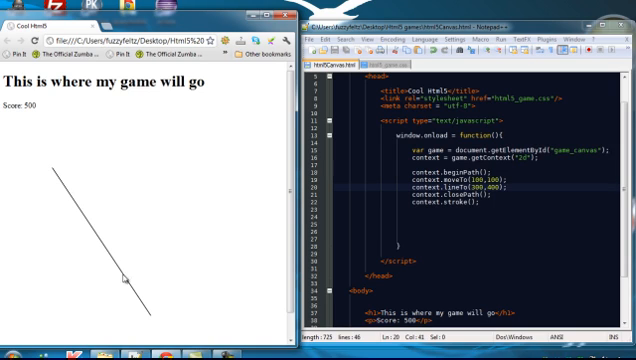
mouse_move(178, 333)
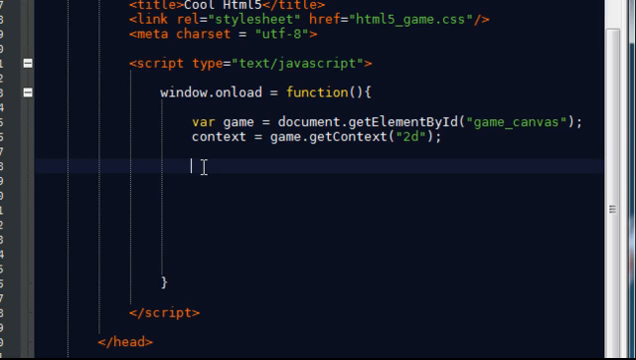
Step: Add a new context.beginPath(); line
text(contex)
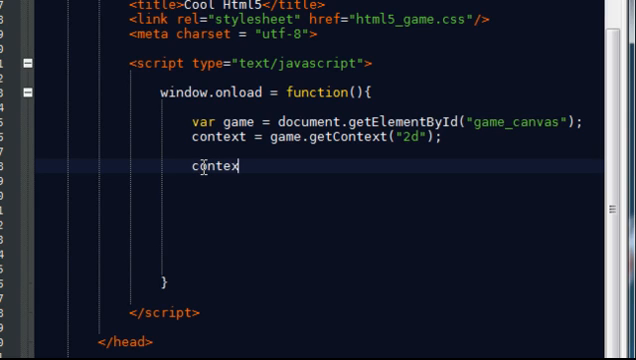
text(t.)
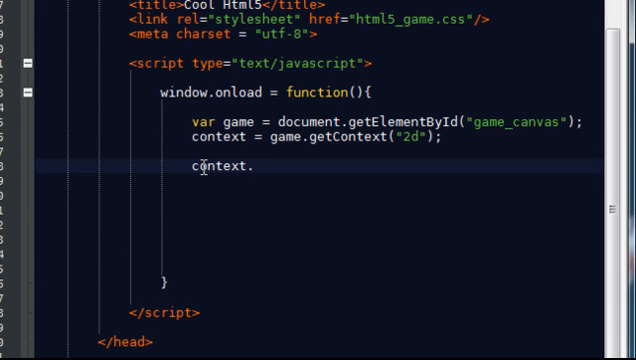
text(begin)
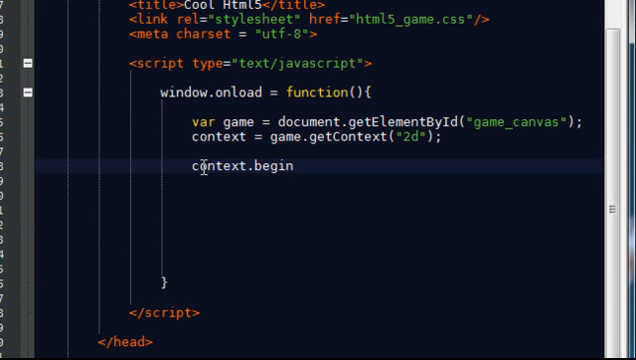
text(Path()p;)
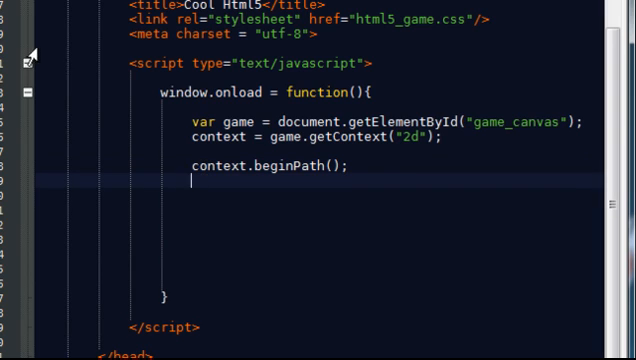
Step: Start context.arc with centre 200,200 and radius 60
text(context)
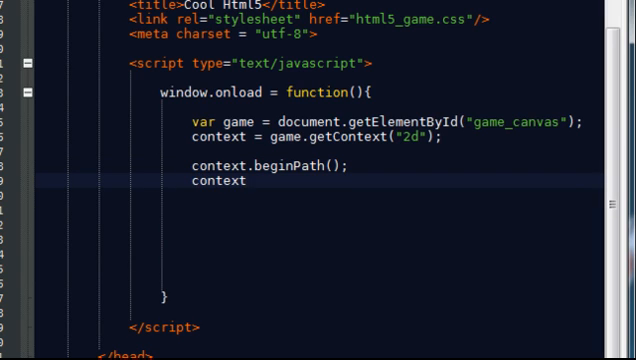
text(.)
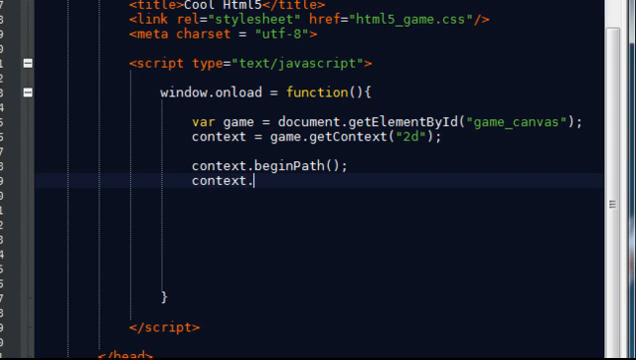
text(arc)
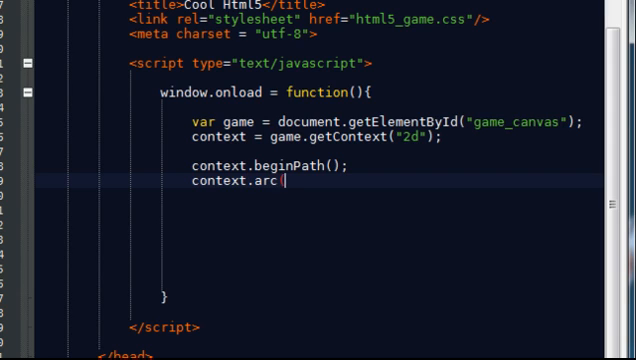
text(())
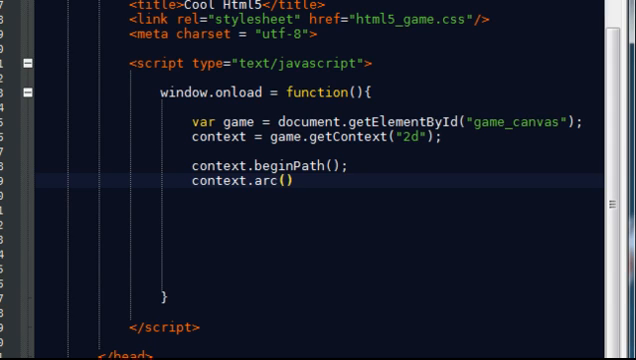
text(200,2)
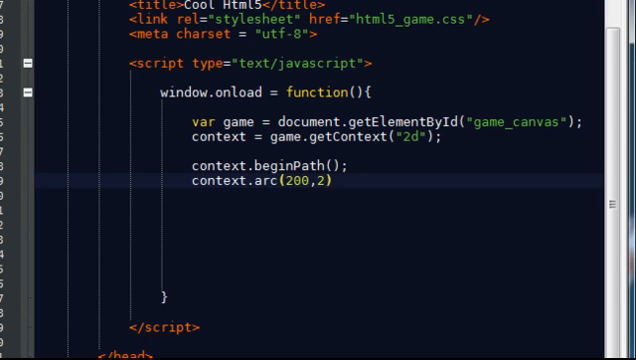
text(00)
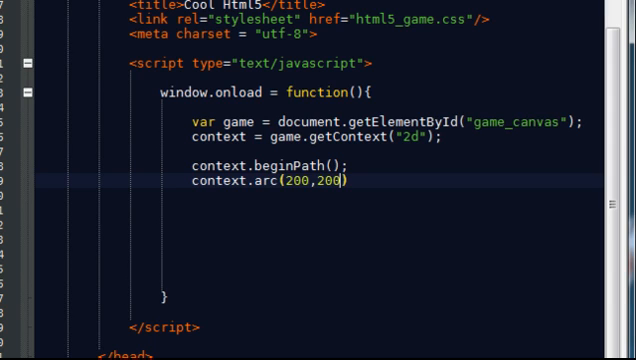
text(,)
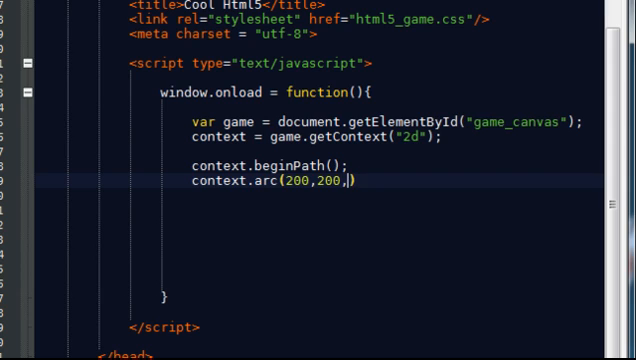
text(60)
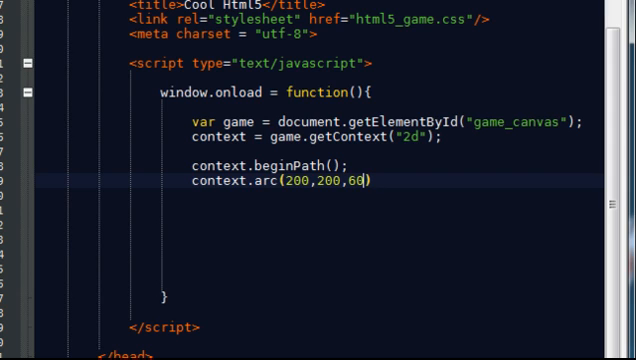
text(,)
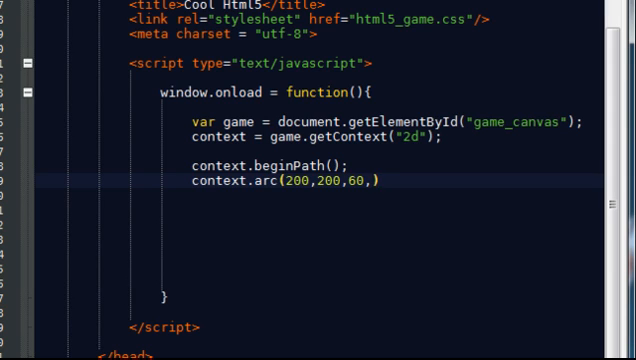
Step: Complete the arc arguments with 0, Math.PI*2, false and a closing semicolon
text(0,)
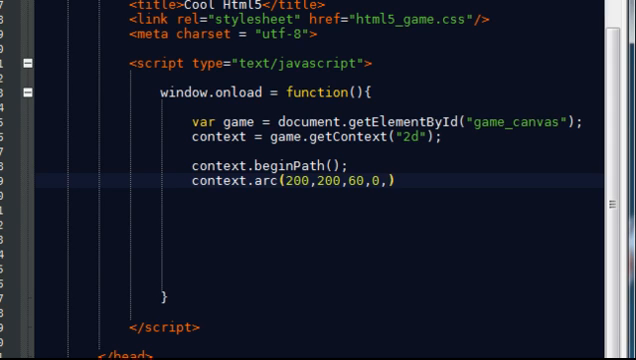
text(Math)
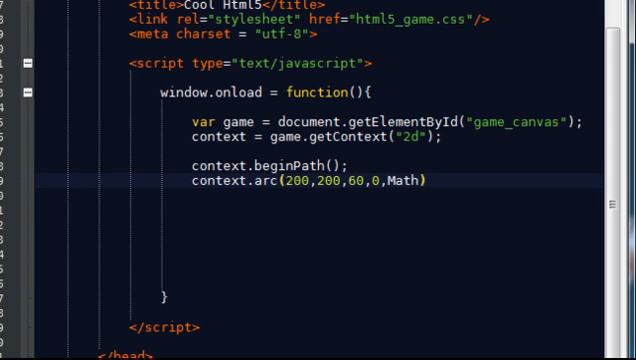
text(.)
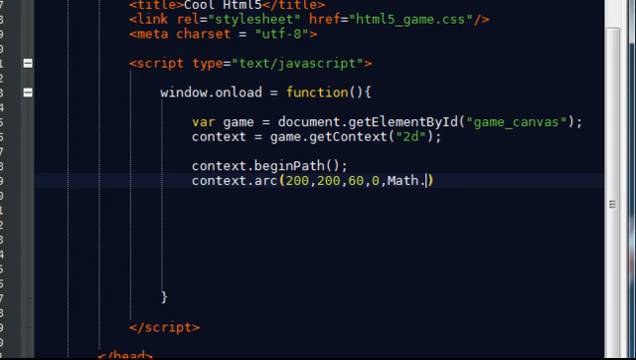
text(PI)
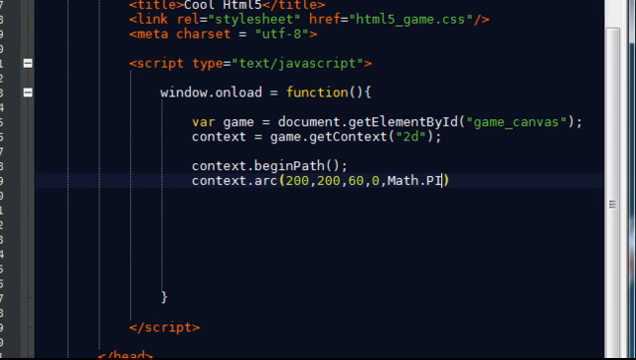
text(*)
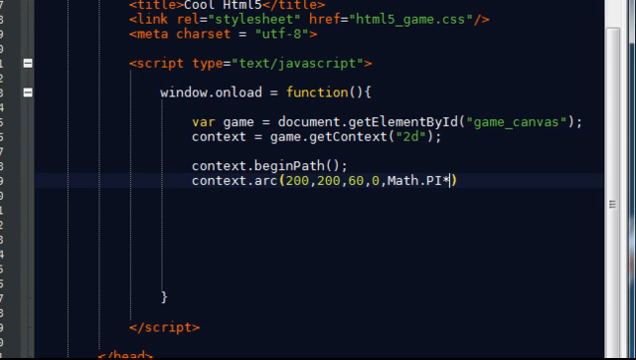
text(2)
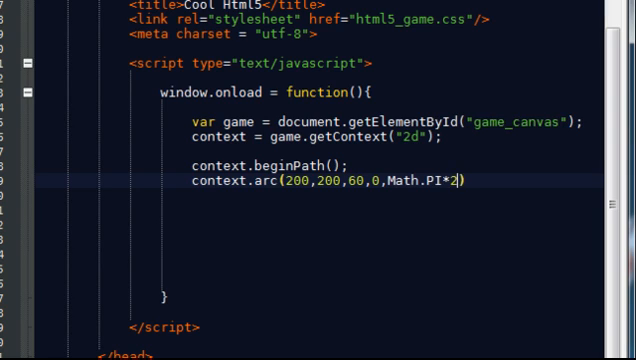
text(,)
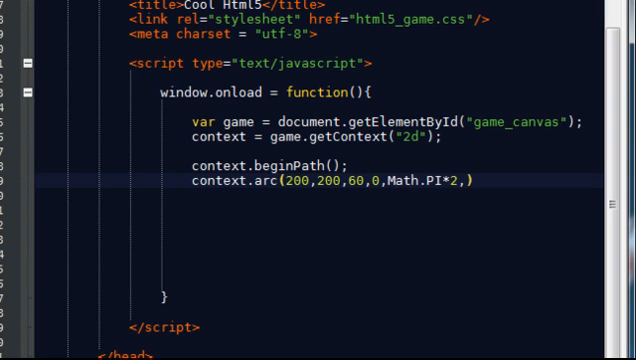
click(500, 182)
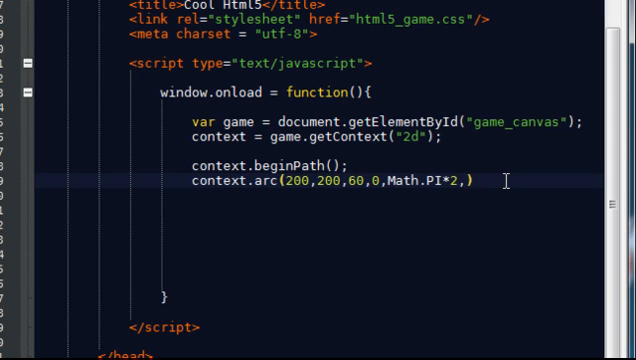
key(BackSpace)
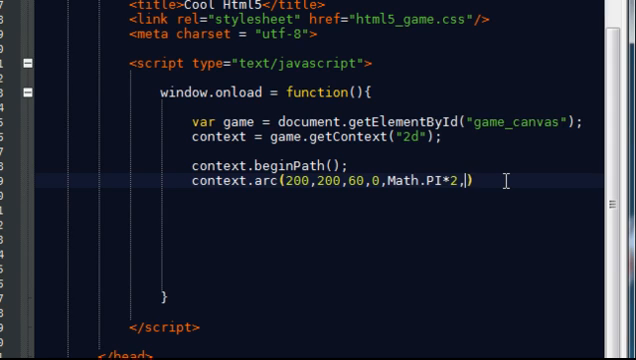
text(fl)
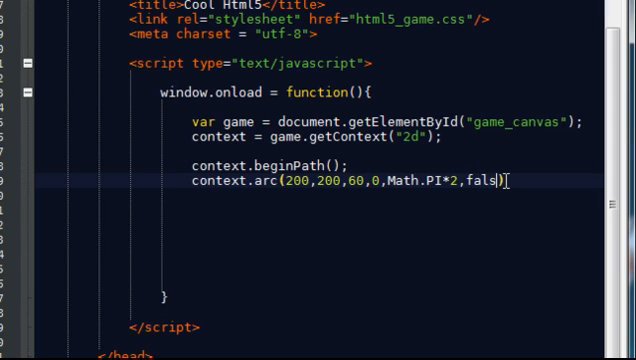
text(e)
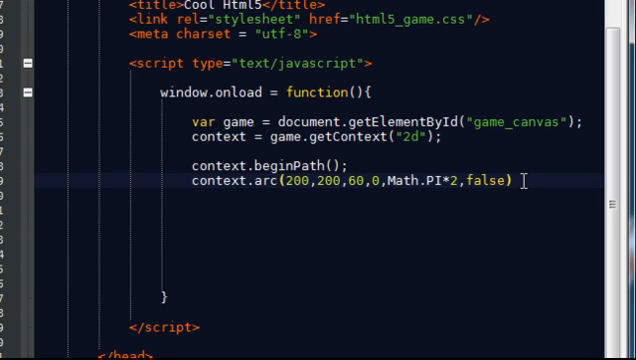
text(;)
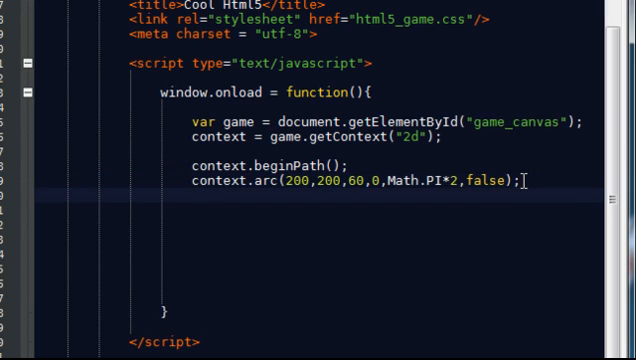
Step: Add context.closePath(); after the arc and begin a context.fill call
text(context)
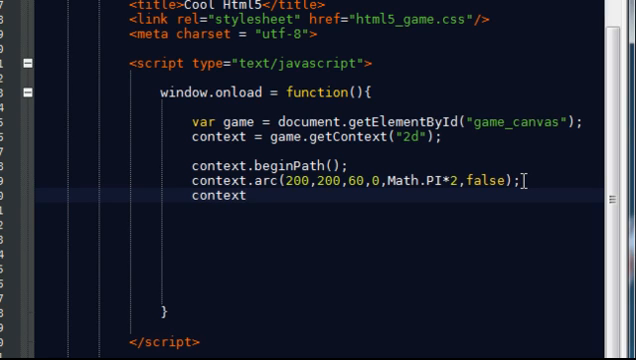
text(.)
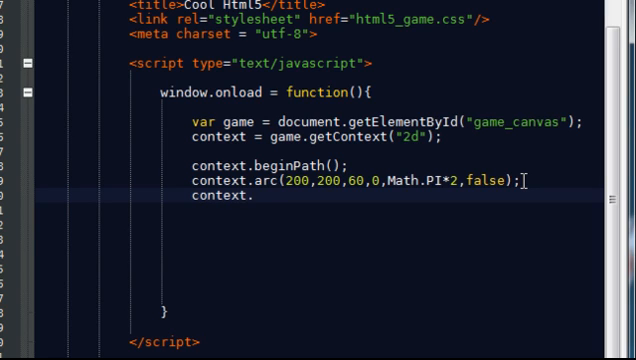
text(fill)
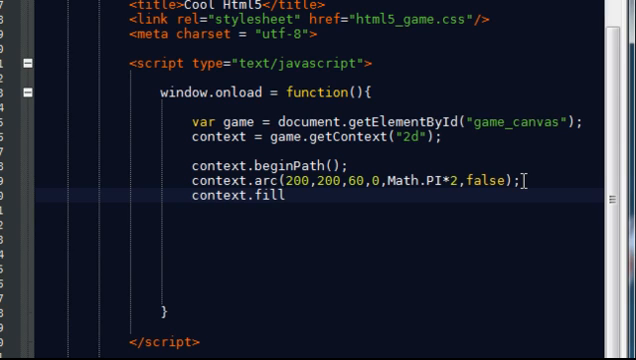
key(Backspace)
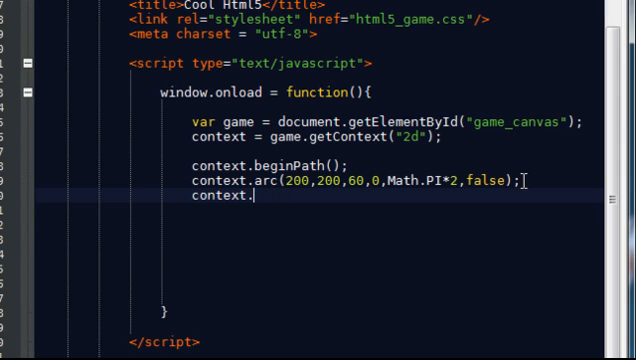
text(cld)
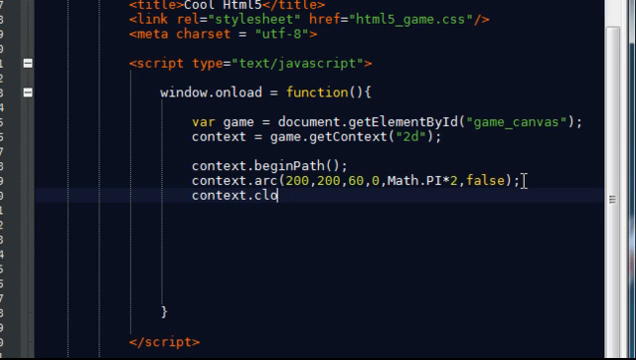
text(osePath)
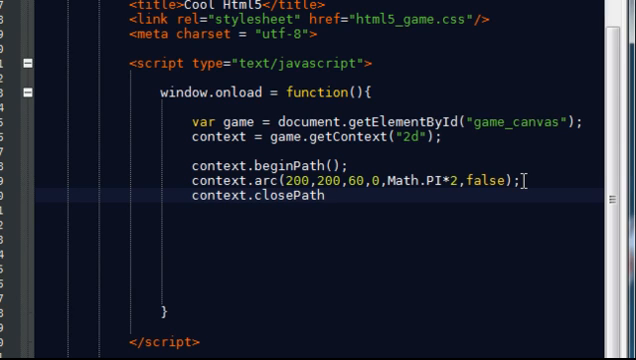
text(();)
text(context)
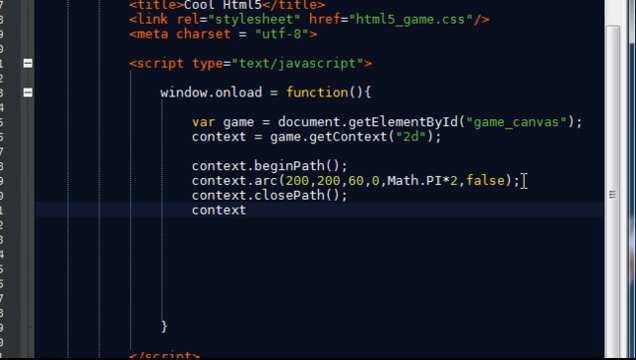
text(.)
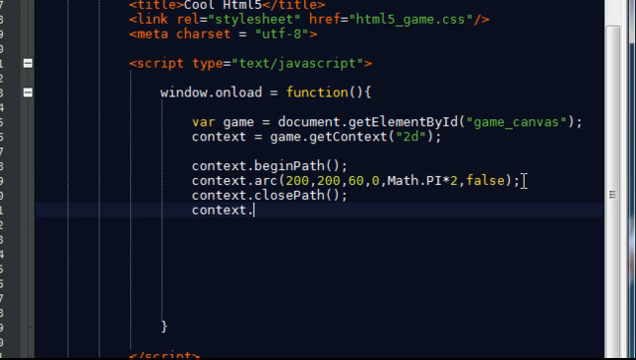
text(fill();)
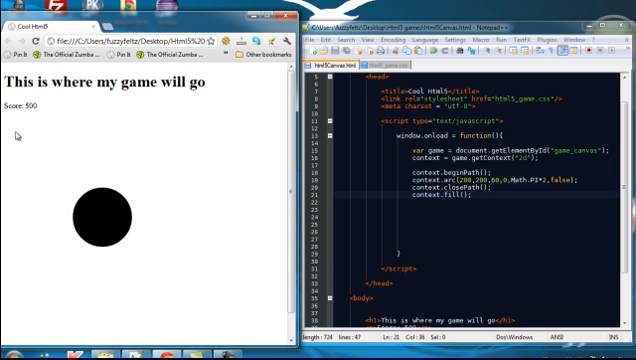
mouse_move(104, 217)
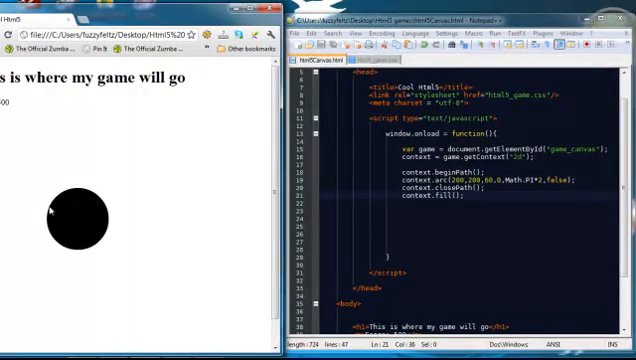
mouse_move(147, 225)
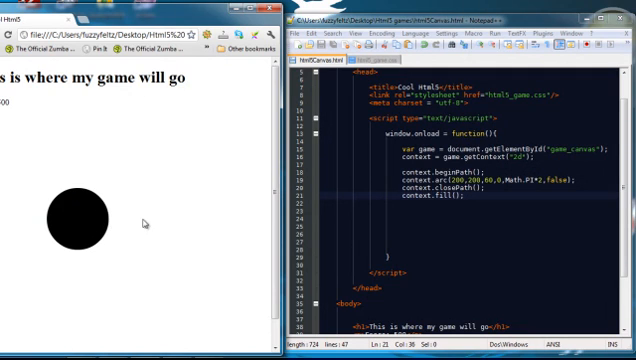
mouse_move(256, 262)
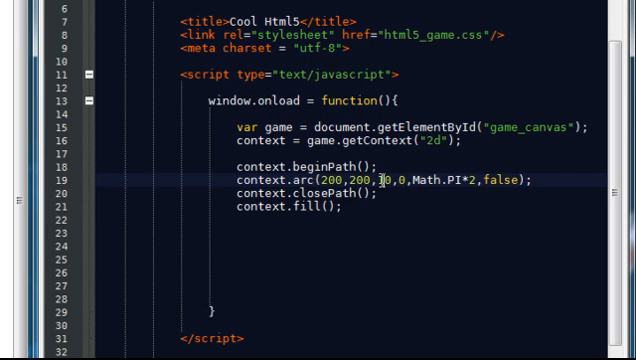
Step: Change the arc radius to 150, giving context.arc(200,200,150,0,Math.PI*2,false)
text(150)
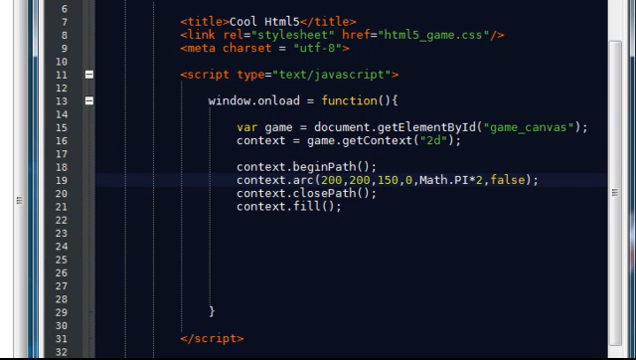